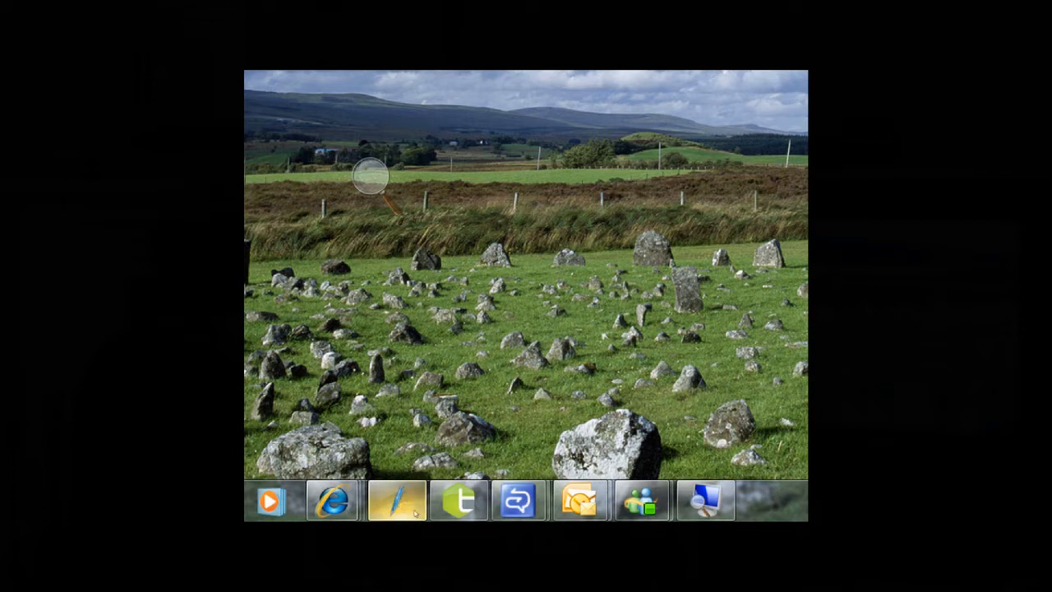
{"action": "mouse_move", "coordinate": [334, 501]}
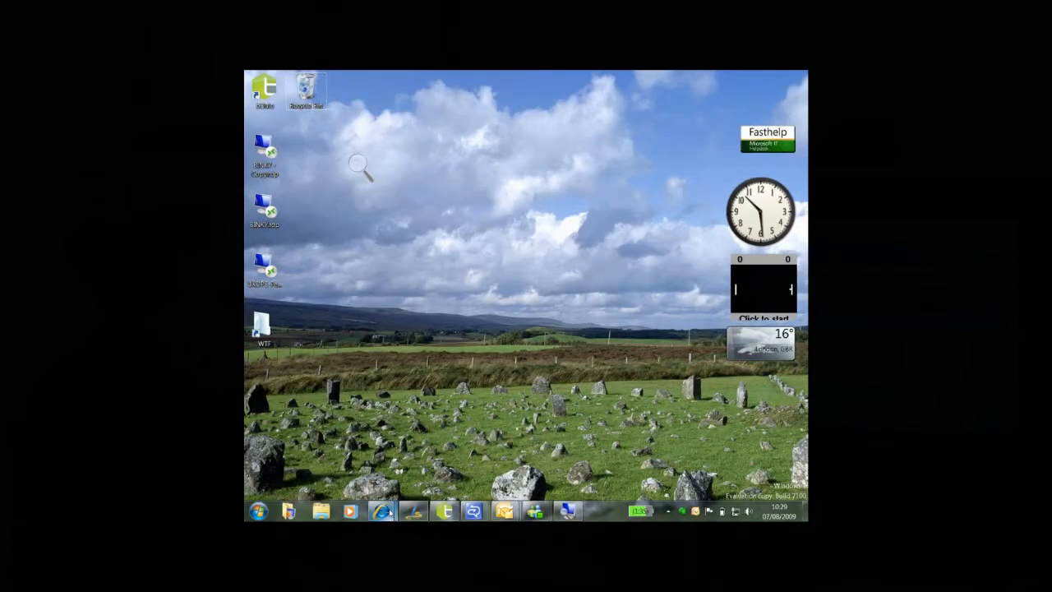
{"action": "mouse_move", "coordinate": [382, 511]}
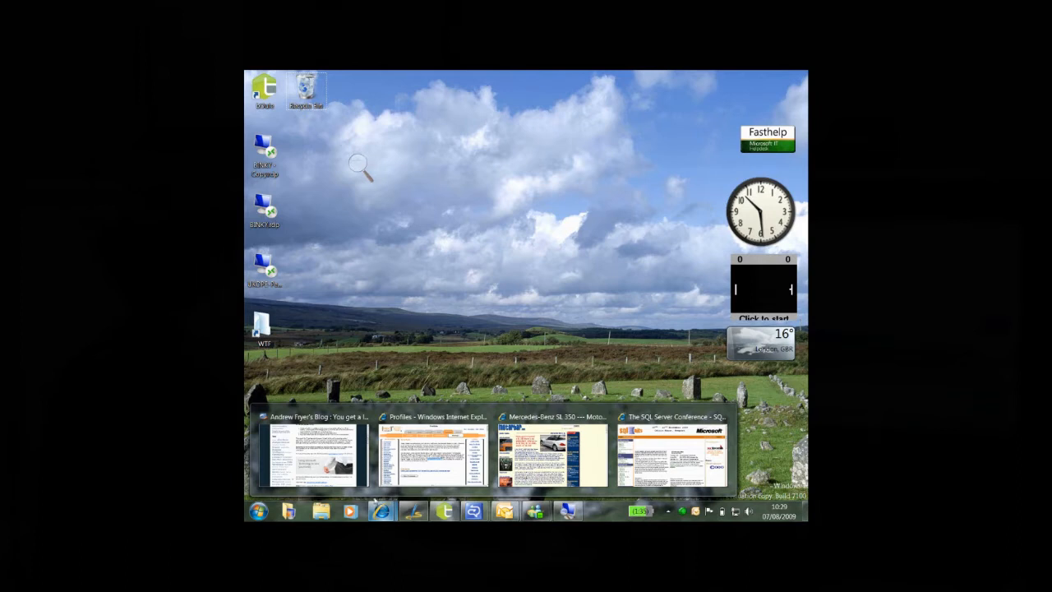
Bring the blog post Internet Explorer window to the front from the taskbar thumbnails.
{"action": "left_click", "coordinate": [314, 456]}
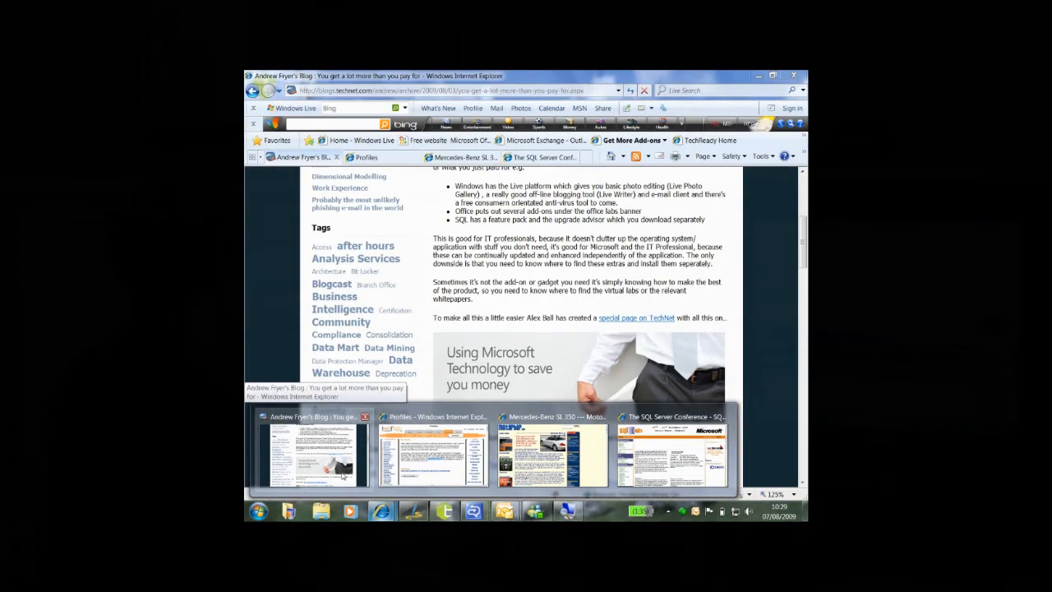